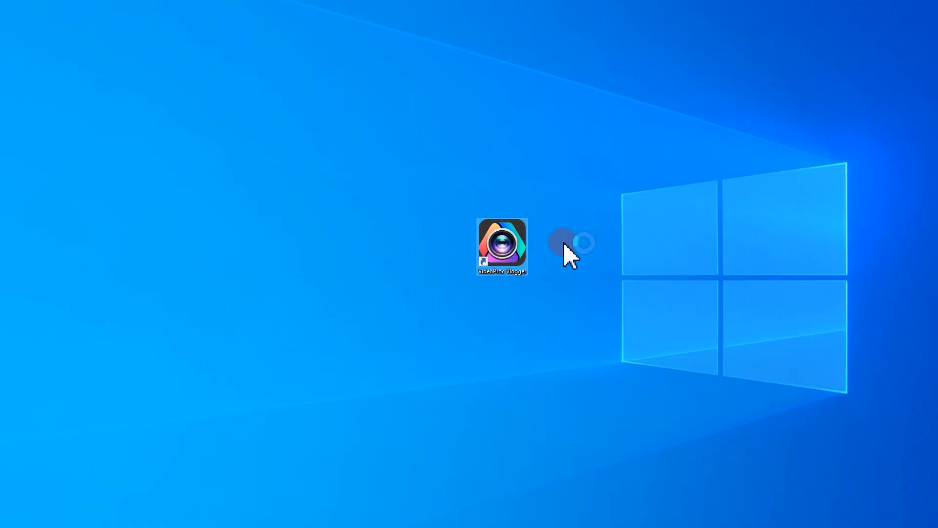
Step: Launch VideoProc Vlogger from its desktop shortcut, opening a new empty project
{"action": "double_click", "coordinate": [501, 246]}
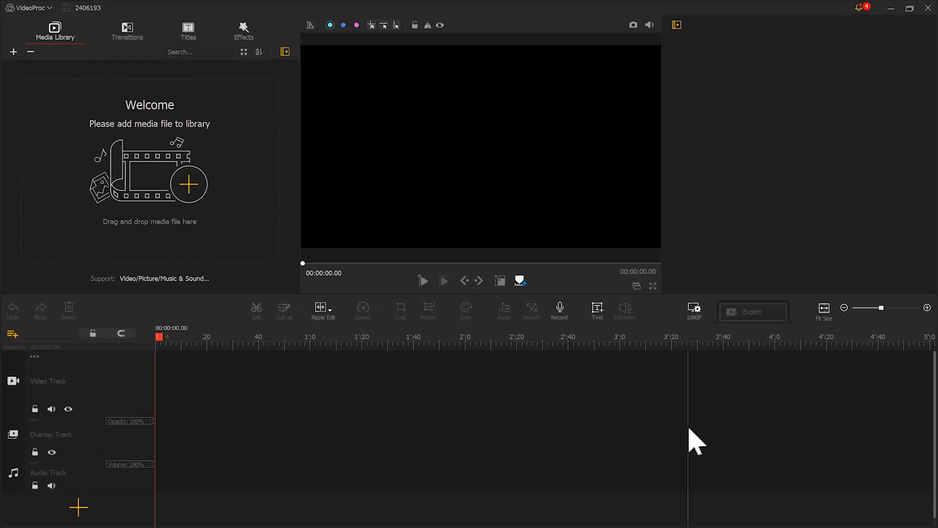
{"action": "mouse_move", "coordinate": [678, 262]}
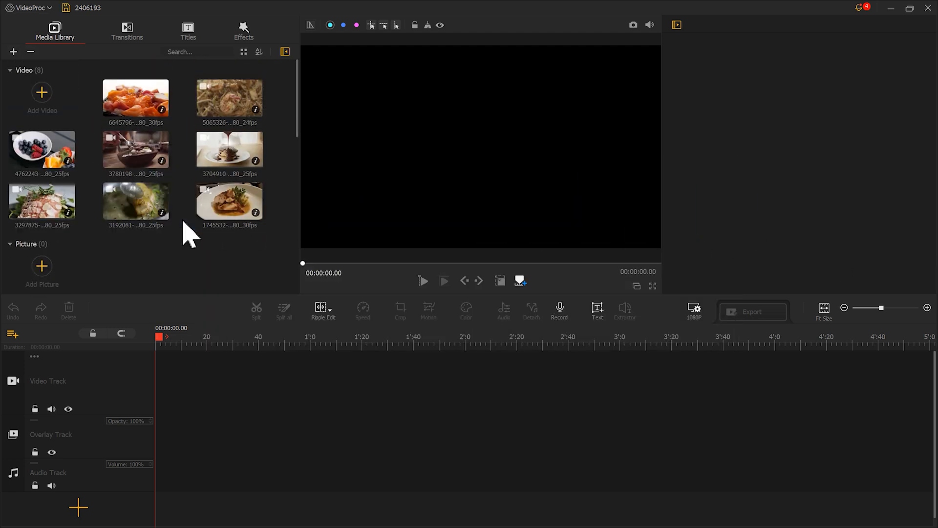
{"action": "mouse_move", "coordinate": [397, 57]}
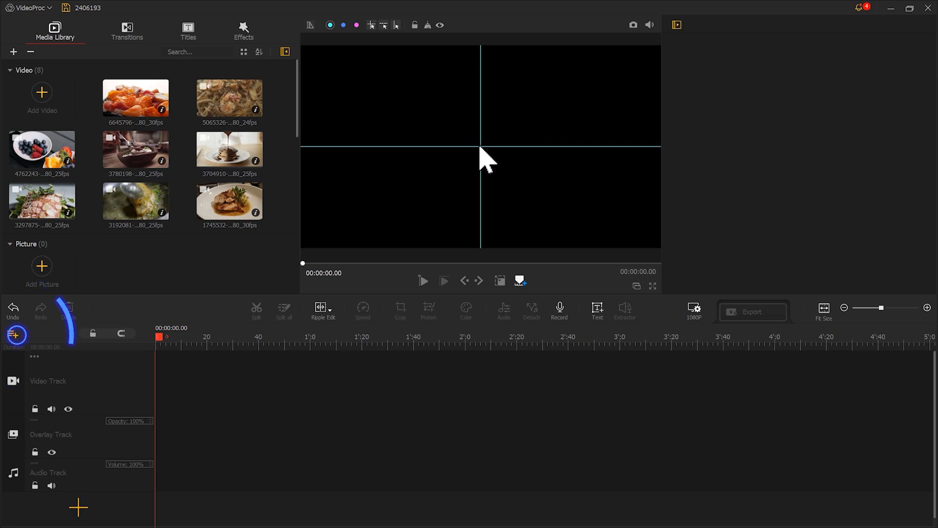
Step: Add two new overlay tracks and fit the sliced fish clip into the bottom-left quadrant
{"action": "left_click", "coordinate": [13, 333]}
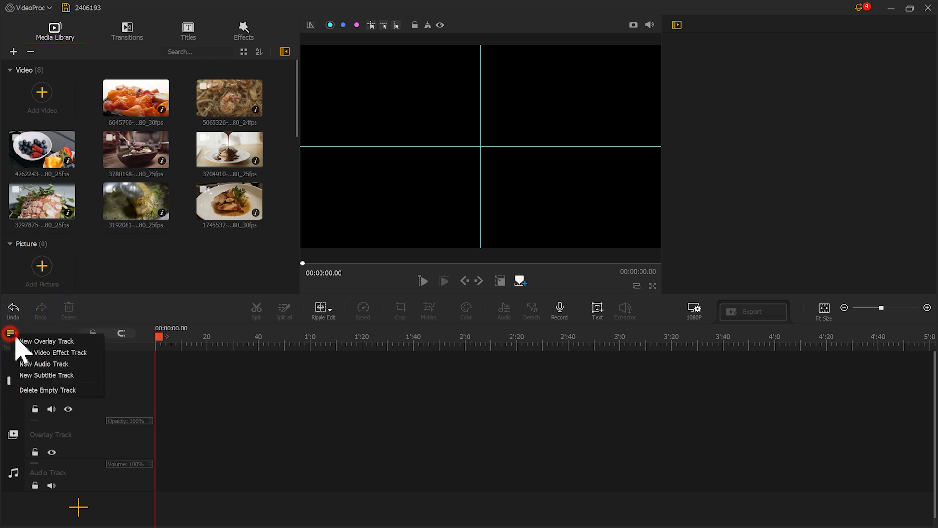
{"action": "left_click", "coordinate": [47, 341]}
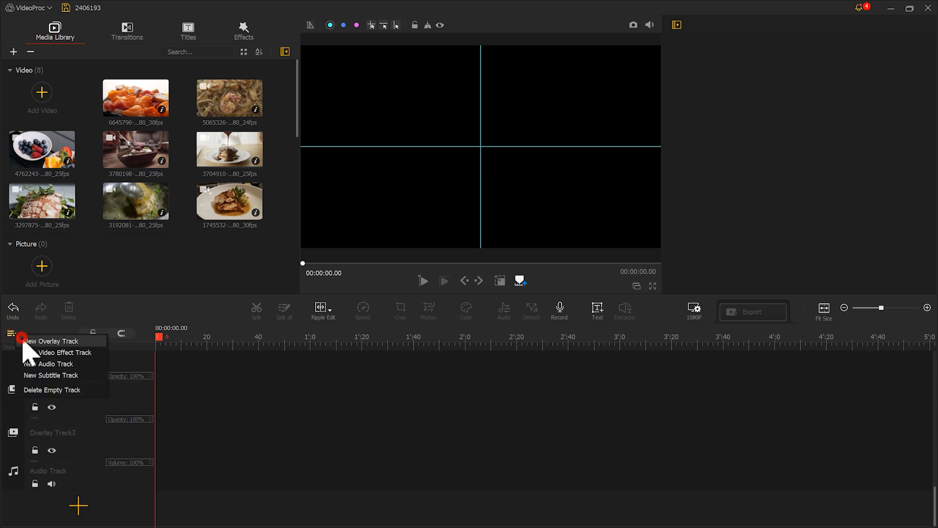
{"action": "left_click", "coordinate": [53, 340]}
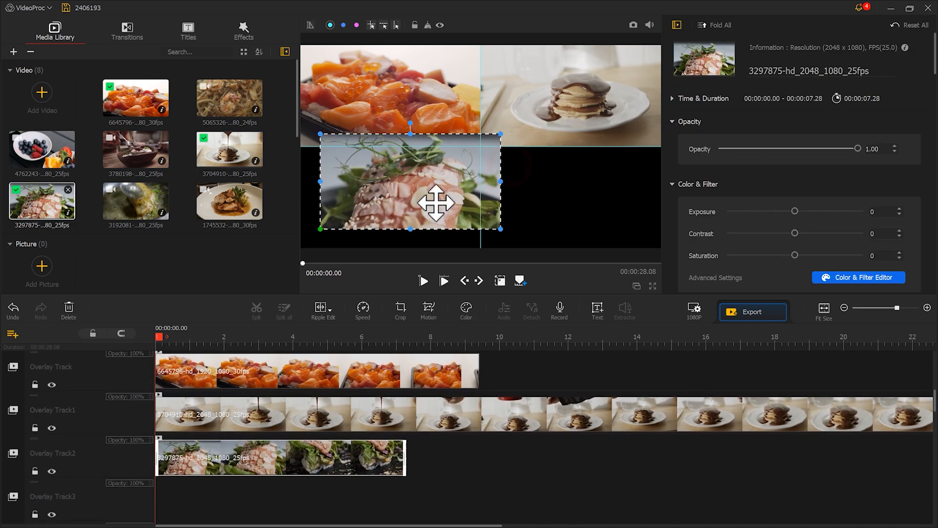
{"action": "left_click_drag", "start_coordinate": [410, 184], "coordinate": [389, 198]}
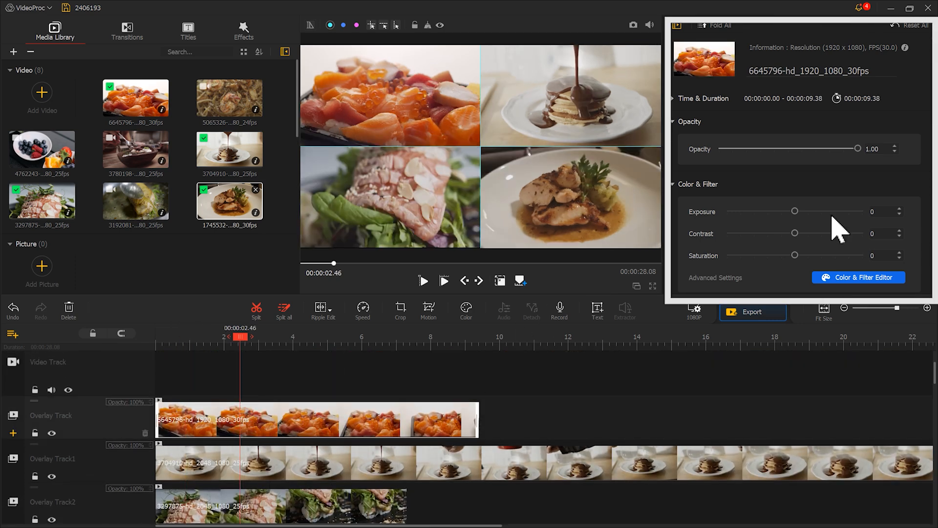
Step: Give the salmon clip a move-in direction entrance and preview it from the start
{"action": "scroll", "scroll_direction": "down", "scroll_amount": 3}
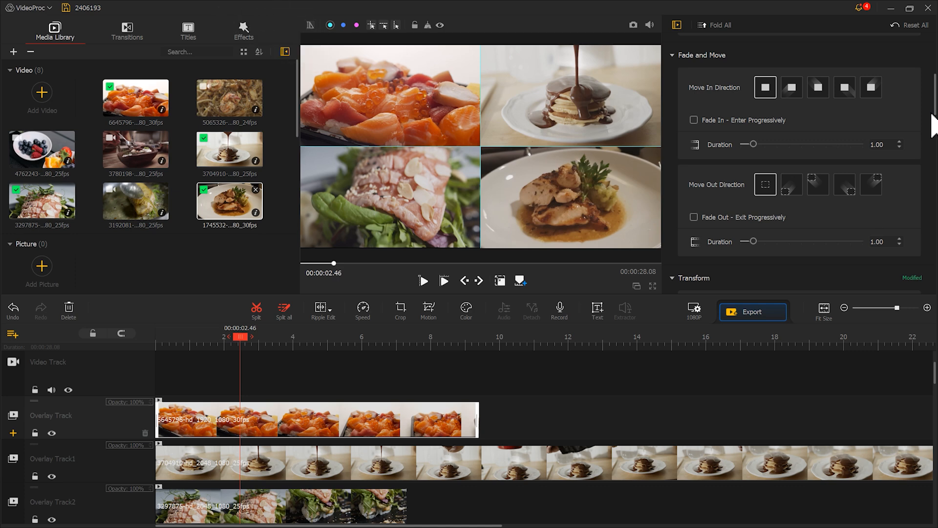
{"action": "left_click", "coordinate": [817, 87]}
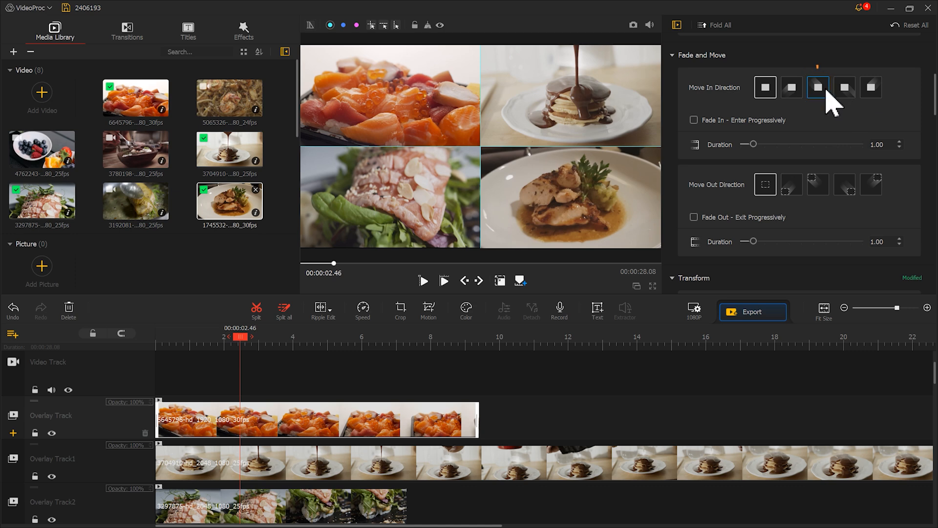
{"action": "left_click", "coordinate": [818, 87]}
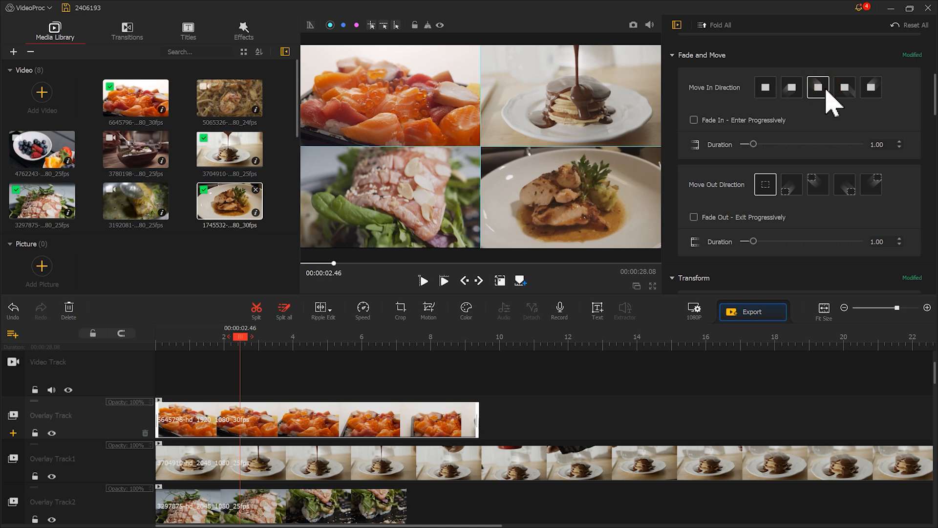
{"action": "left_click", "coordinate": [444, 280]}
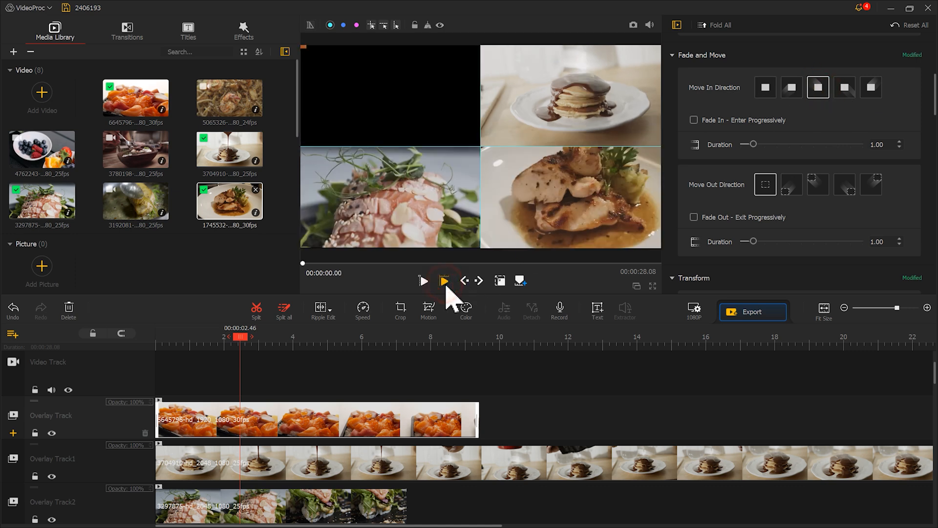
{"action": "left_click", "coordinate": [423, 280]}
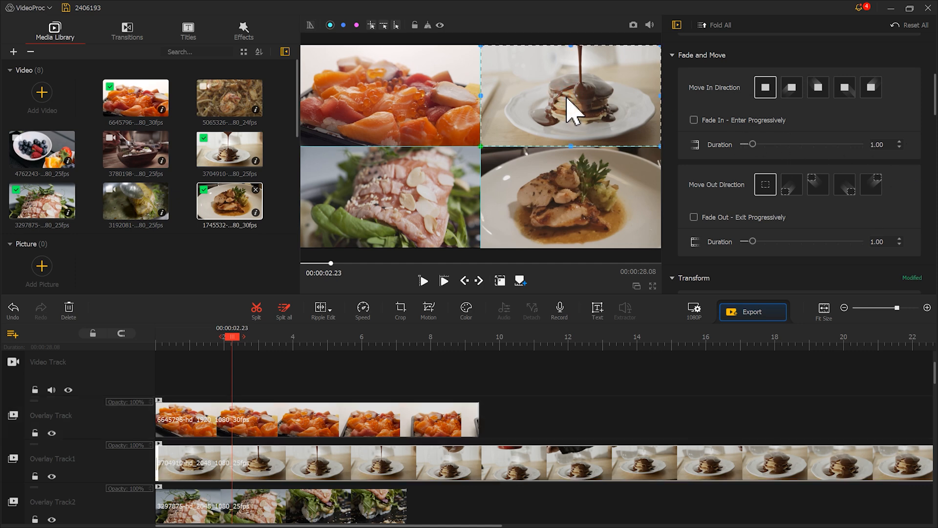
Step: Set move-in directions for the pancake and sliced fish clips and edit the 0.50 entrance duration
{"action": "left_click", "coordinate": [871, 87]}
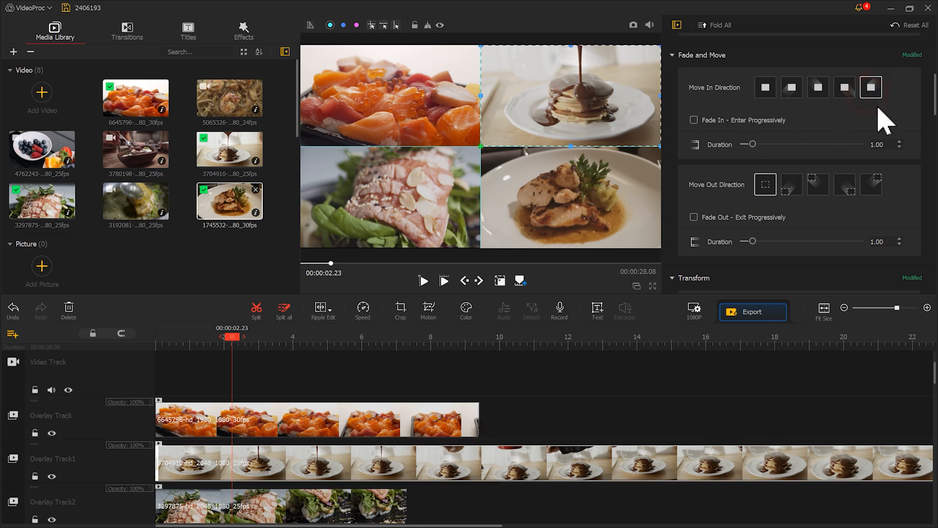
{"action": "left_click_drag", "start_coordinate": [752, 144], "coordinate": [741, 144]}
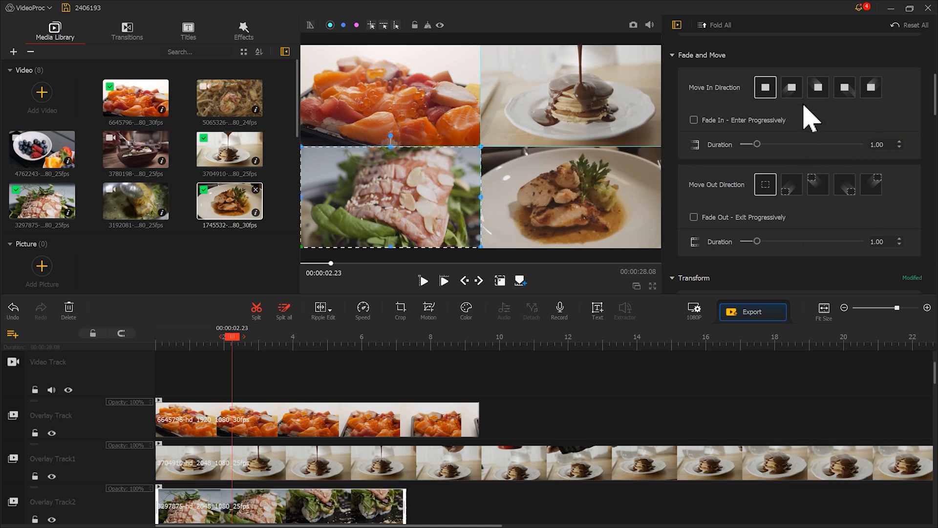
{"action": "left_click", "coordinate": [791, 88]}
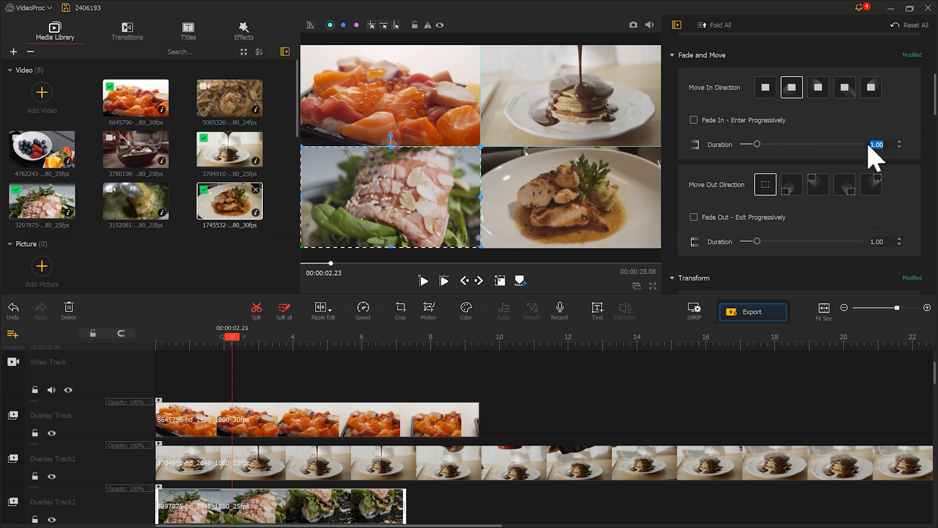
{"action": "left_click", "coordinate": [844, 88]}
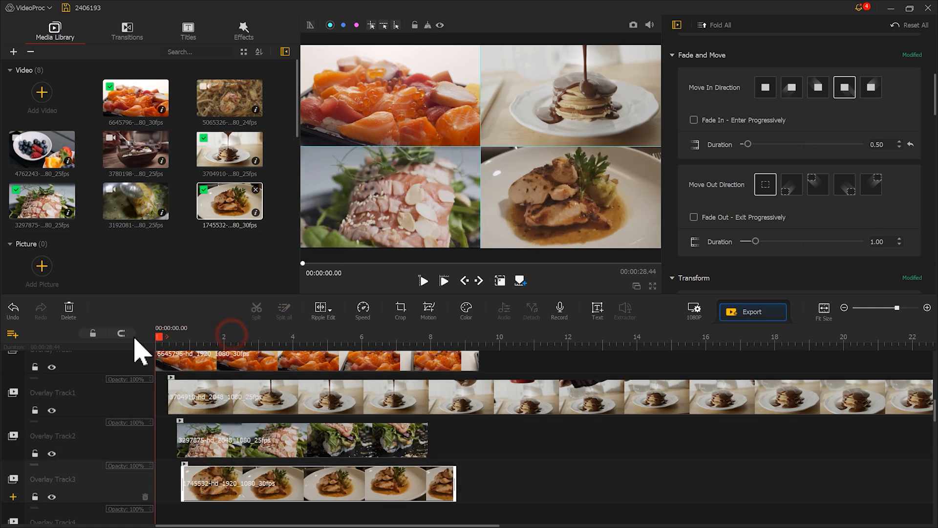
Step: Play back the stacked quadrant clips, then rewind the preview to the start
{"action": "left_click", "coordinate": [423, 280]}
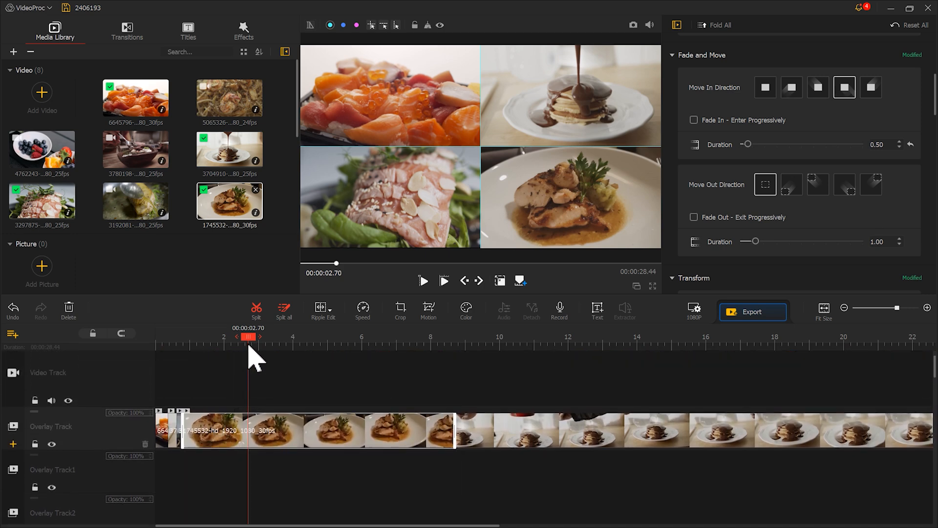
{"action": "left_click", "coordinate": [422, 280]}
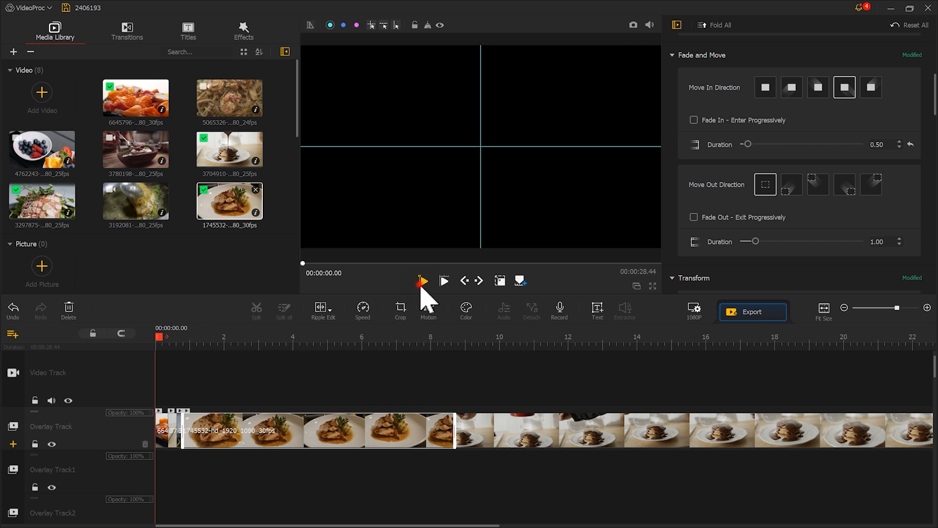
Step: Play the split-screen preview to review the four-clip set
{"action": "left_click", "coordinate": [422, 281]}
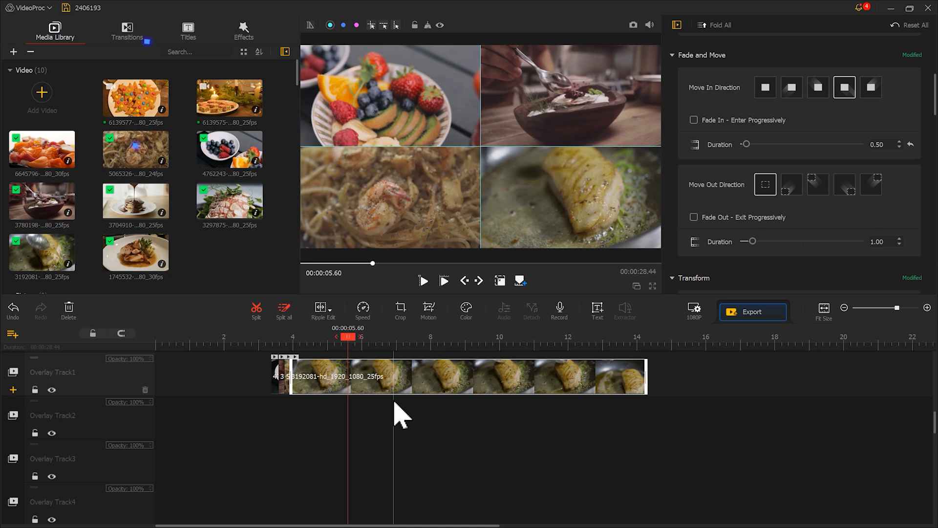
{"action": "mouse_move", "coordinate": [242, 266]}
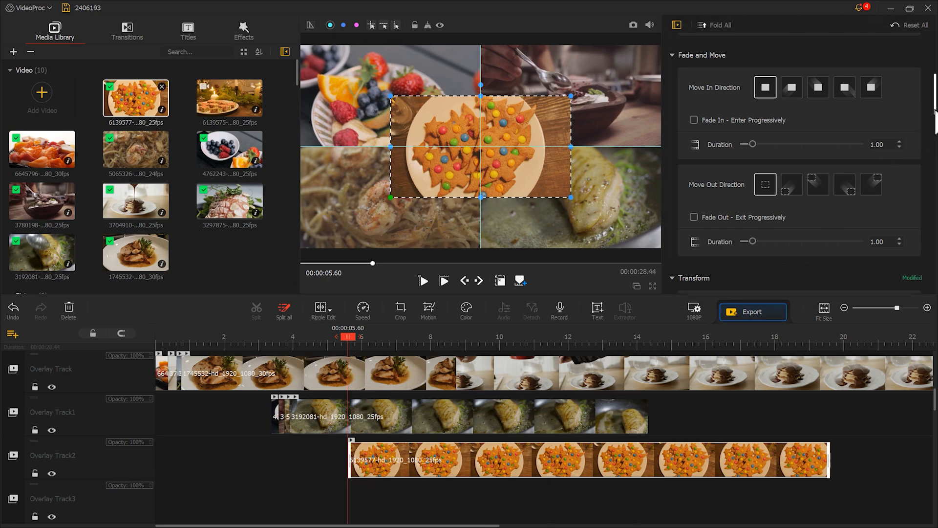
Step: Fit the cookie clip to screen width, rotate it 29°, enlarge it and drag it over the left diagonal
{"action": "scroll", "scroll_direction": "down", "scroll_amount": 3}
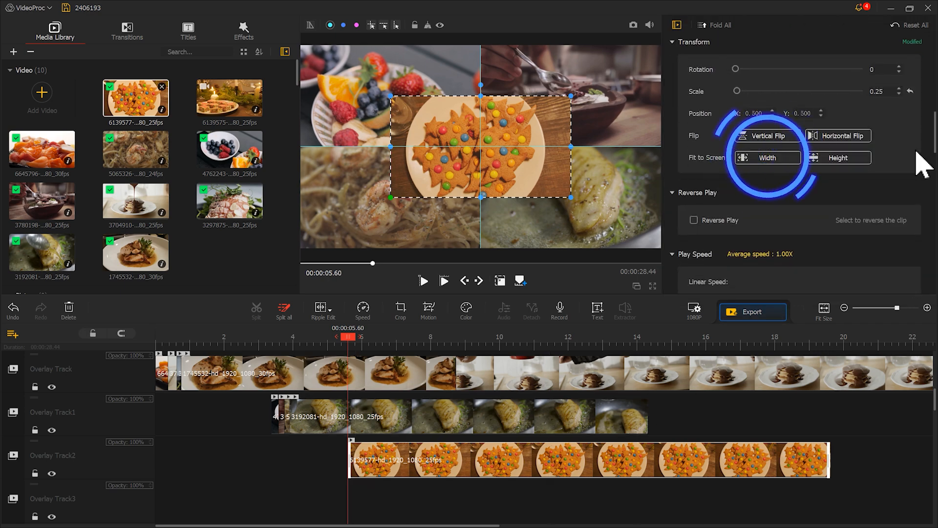
{"action": "left_click", "coordinate": [768, 157]}
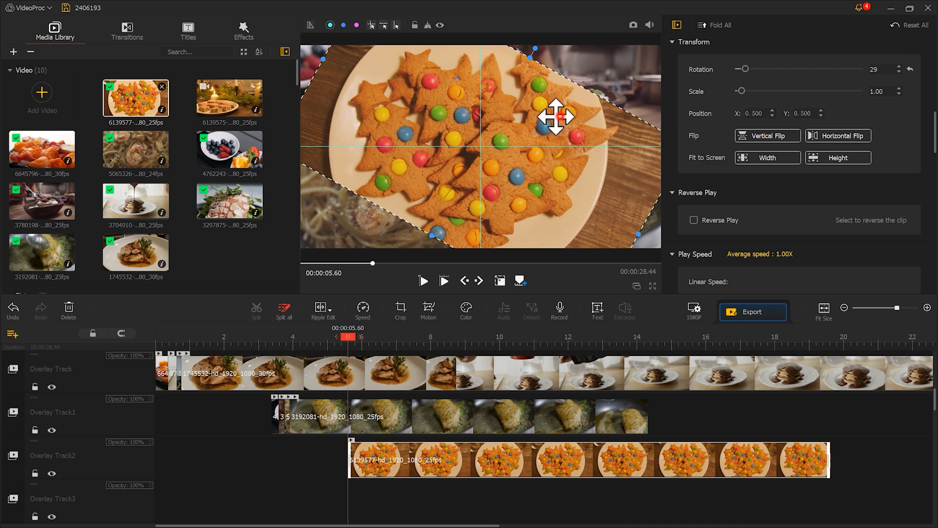
{"action": "left_click_drag", "start_coordinate": [555, 117], "coordinate": [487, 190]}
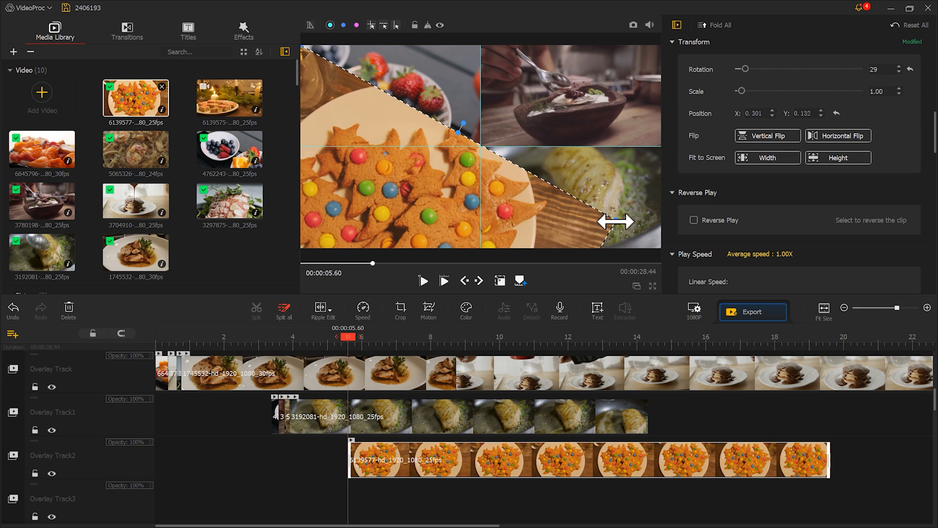
{"action": "left_click_drag", "start_coordinate": [616, 221], "coordinate": [661, 229]}
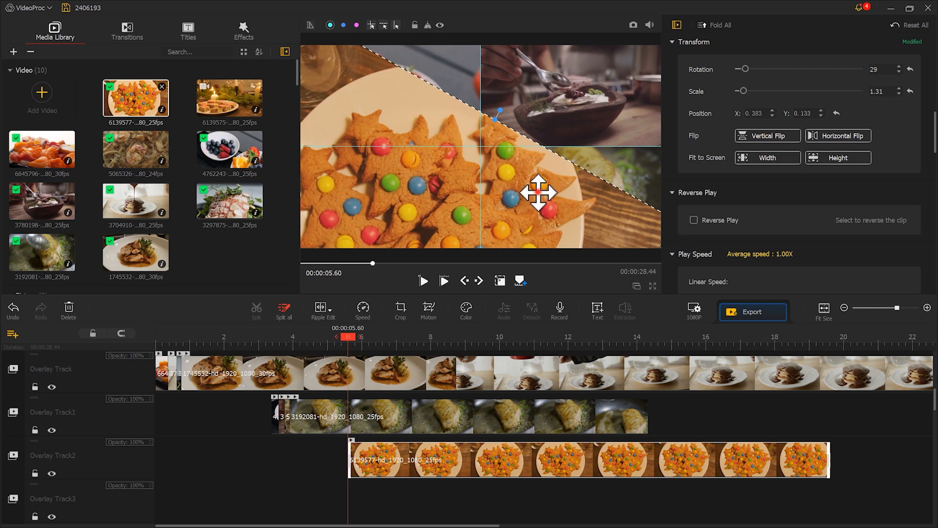
{"action": "left_click_drag", "start_coordinate": [538, 193], "coordinate": [533, 234]}
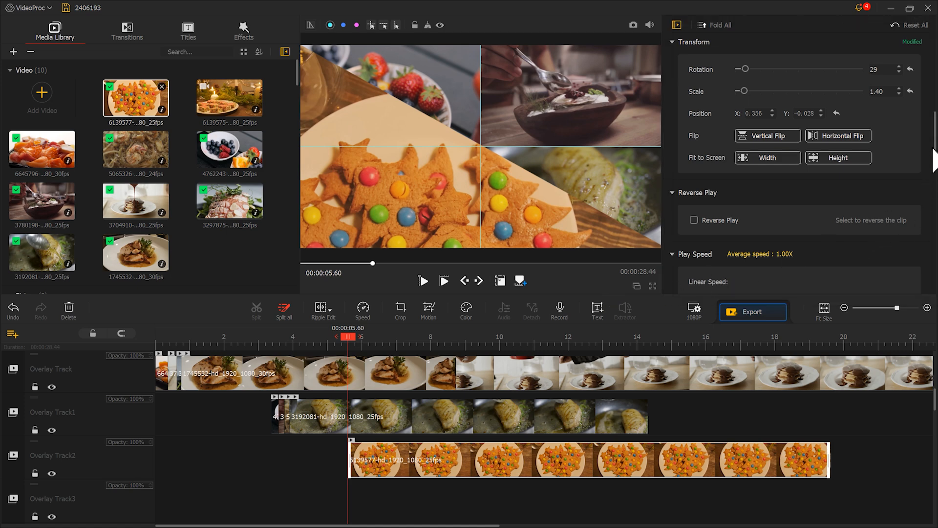
Step: Give the cookie clip a 0.5-second corner slide-in entry and play it back
{"action": "scroll", "scroll_direction": "down", "scroll_amount": 3}
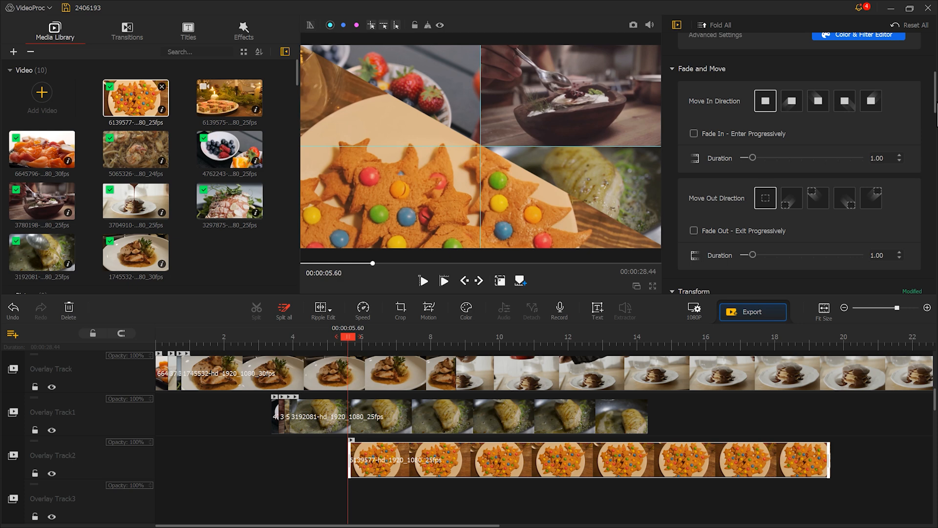
{"action": "mouse_move", "coordinate": [876, 115]}
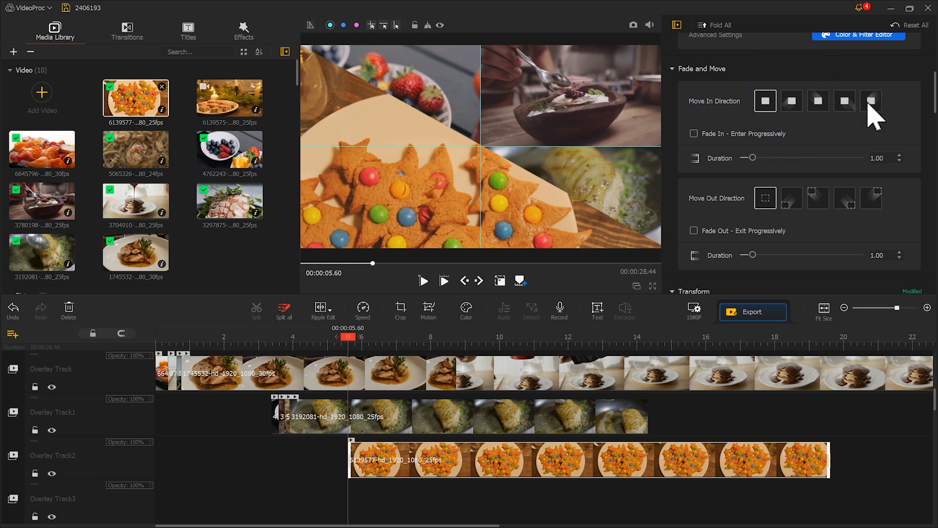
{"action": "left_click", "coordinate": [791, 101]}
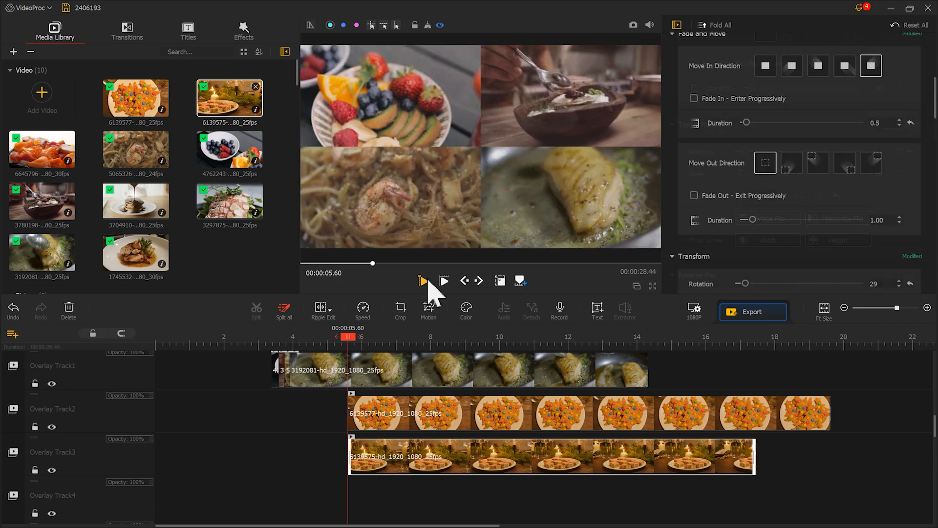
{"action": "left_click", "coordinate": [421, 281]}
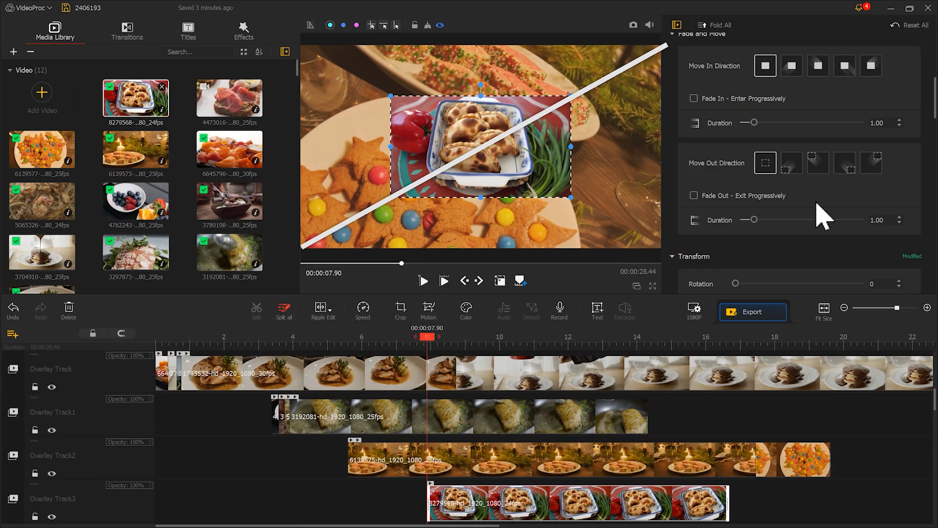
Step: Fit and rotate the empanada clip to 331°, place it upper-left, and set the ham clip's Y position
{"action": "left_click", "coordinate": [767, 240]}
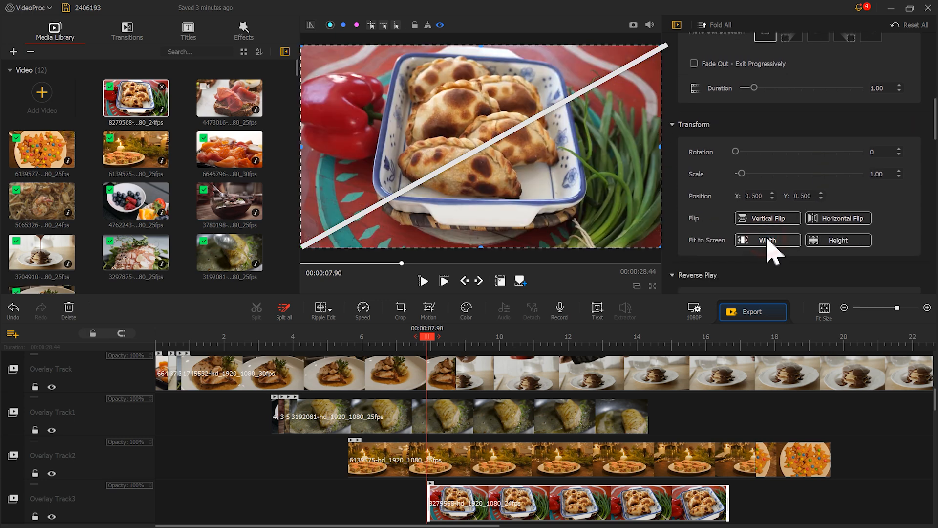
{"action": "mouse_move", "coordinate": [874, 203]}
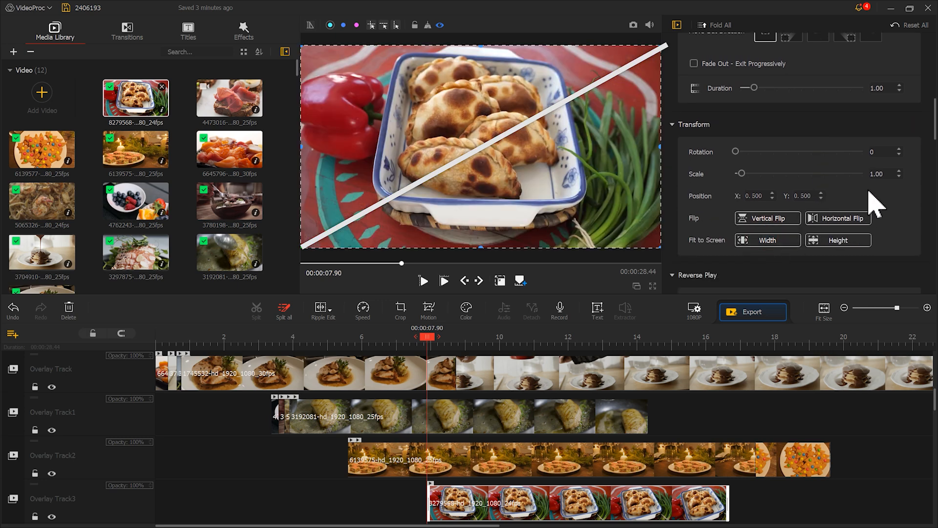
{"action": "type", "text": "331"}
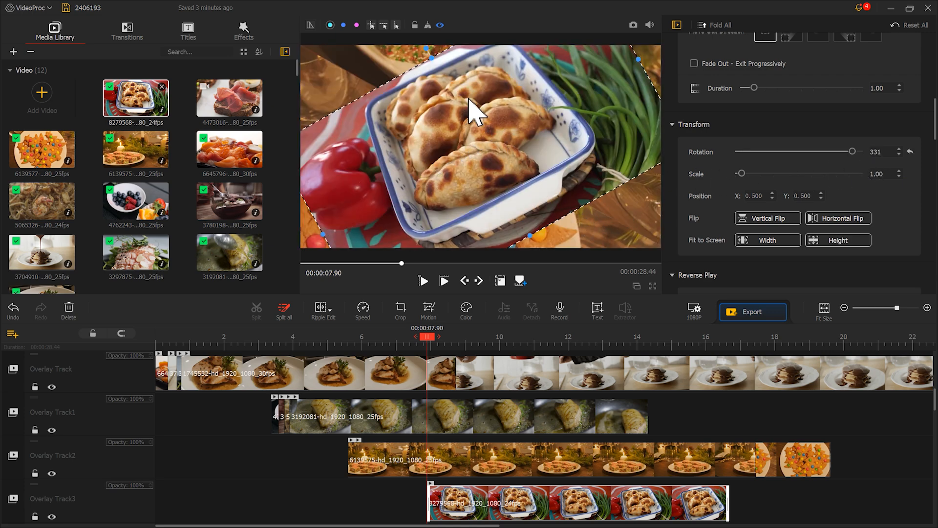
{"action": "left_click_drag", "start_coordinate": [472, 113], "coordinate": [485, 81]}
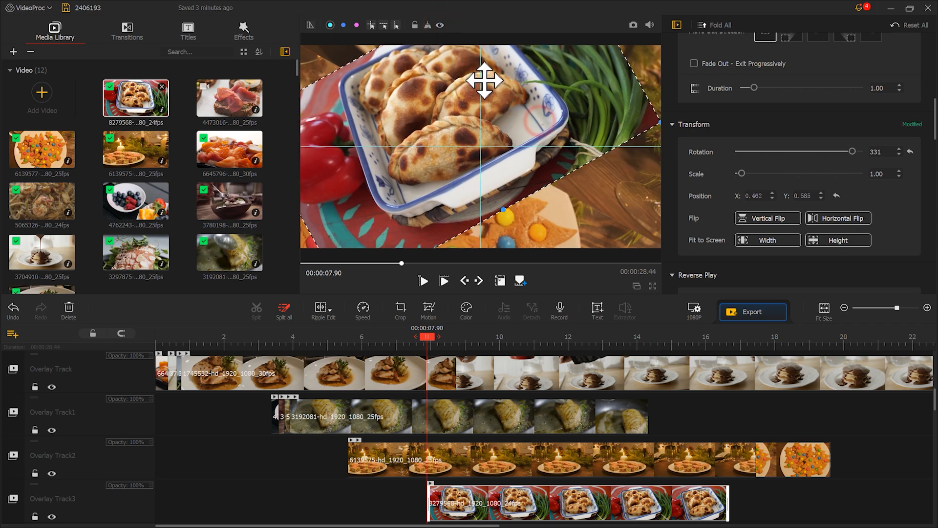
{"action": "left_click_drag", "start_coordinate": [484, 80], "coordinate": [458, 49]}
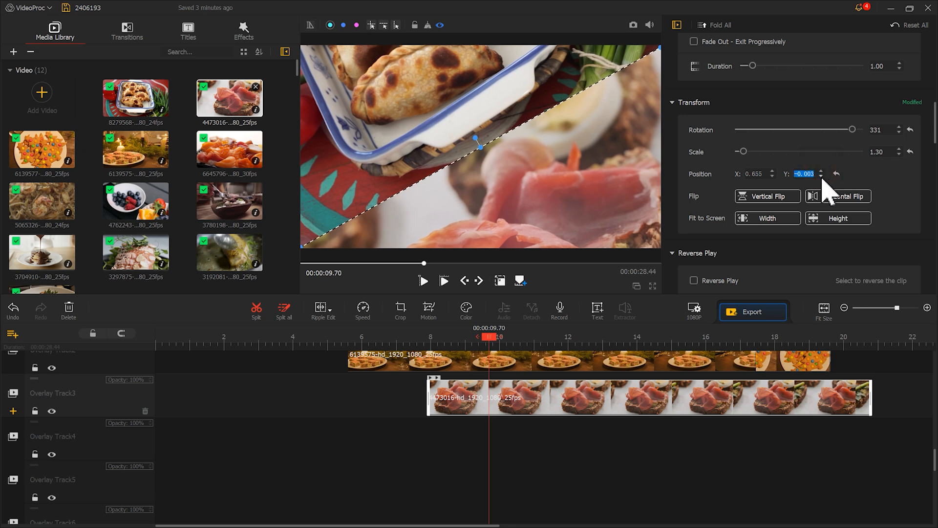
{"action": "left_click", "coordinate": [753, 173]}
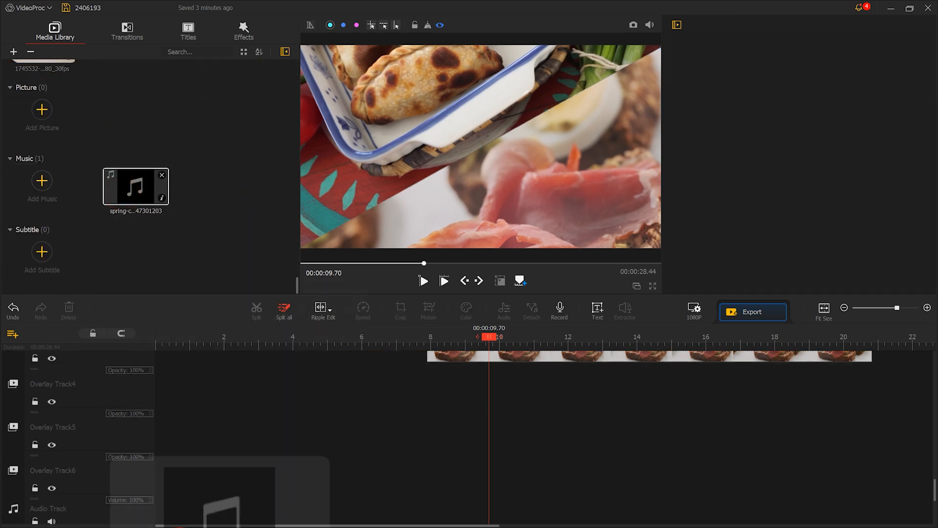
Step: Place the spring-children-story-instrumental music on the audio track and play the project to hear it
{"action": "left_click", "coordinate": [136, 187]}
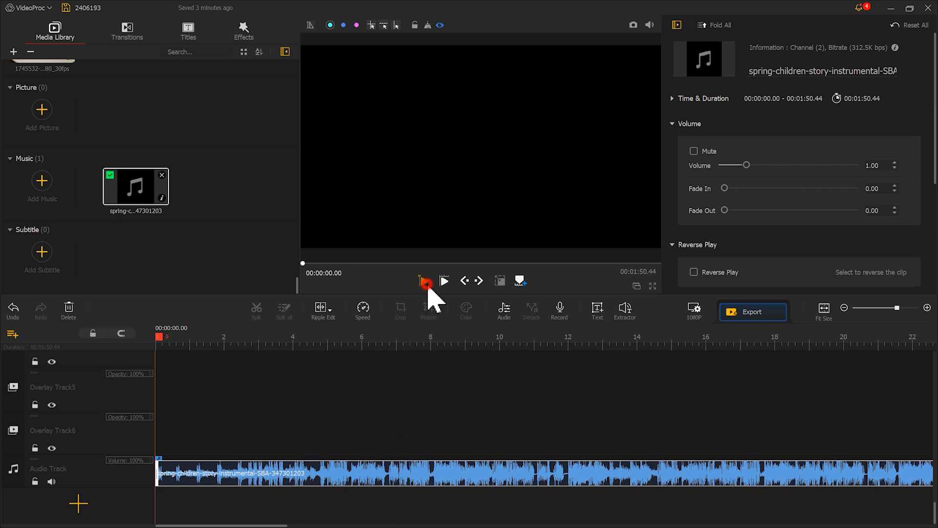
{"action": "left_click", "coordinate": [424, 281]}
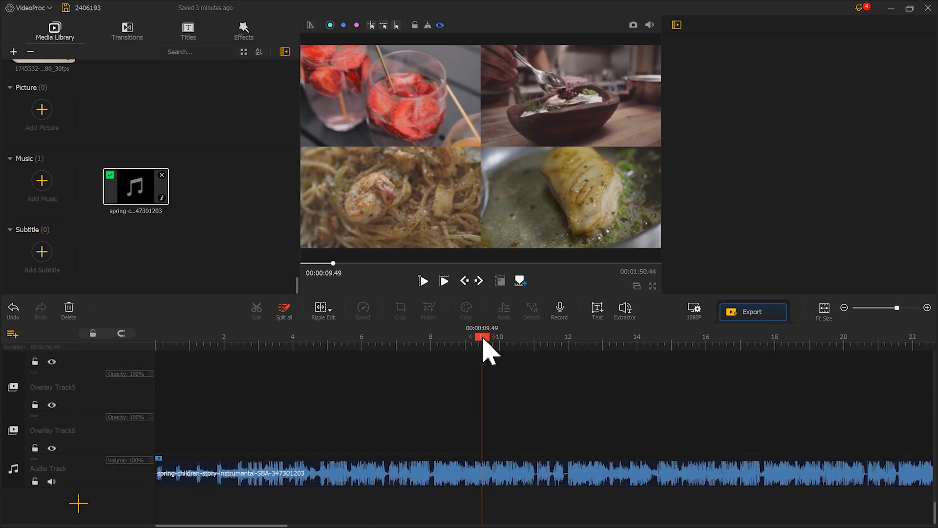
Step: Jump the playhead to around 9.5 seconds to review the split-screen section
{"action": "left_click", "coordinate": [423, 280]}
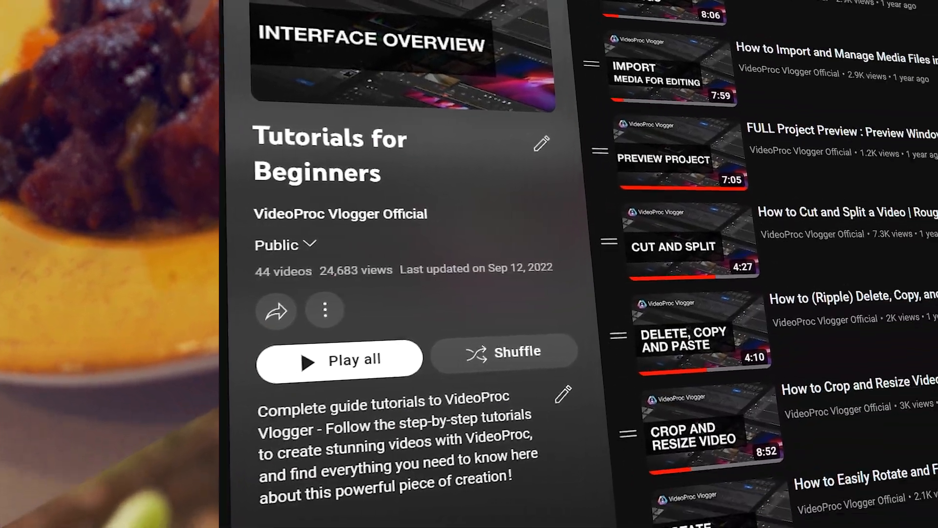
{"action": "scroll", "scroll_direction": "down", "scroll_amount": 3}
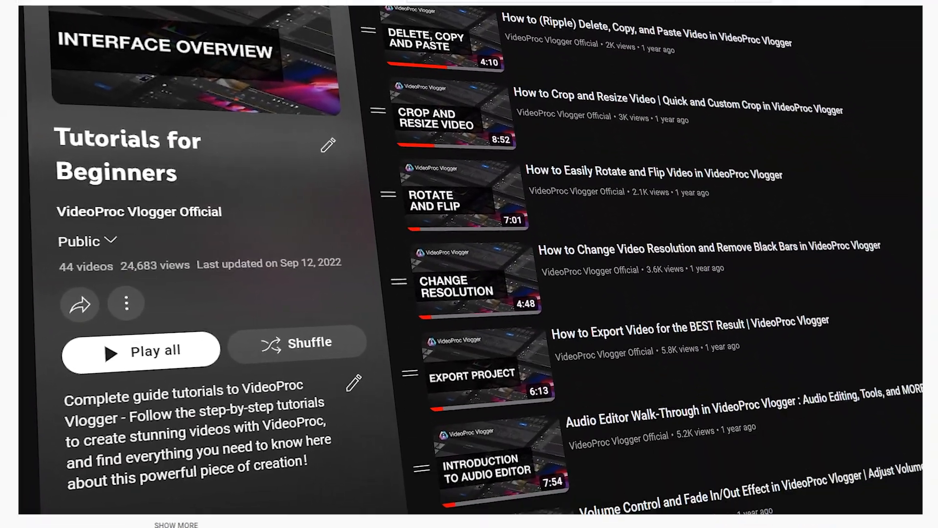
{"action": "scroll", "scroll_direction": "down", "scroll_amount": 3}
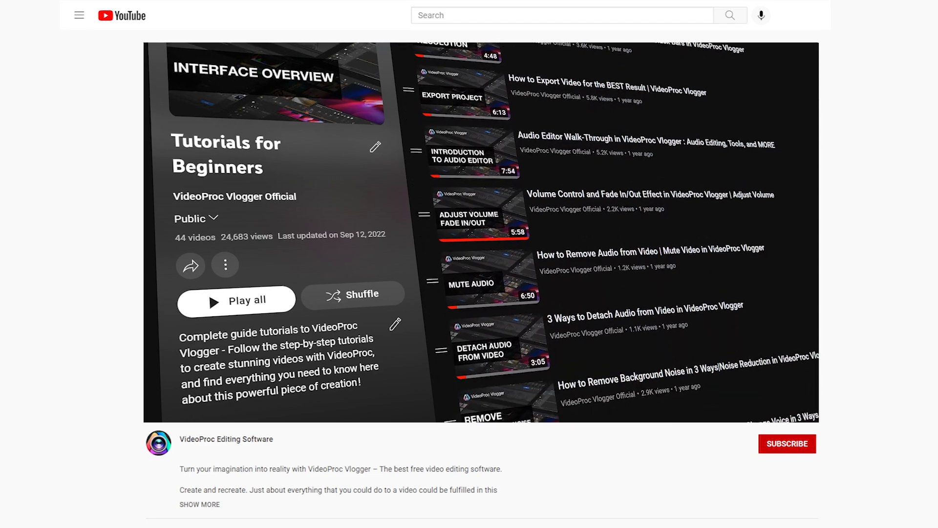